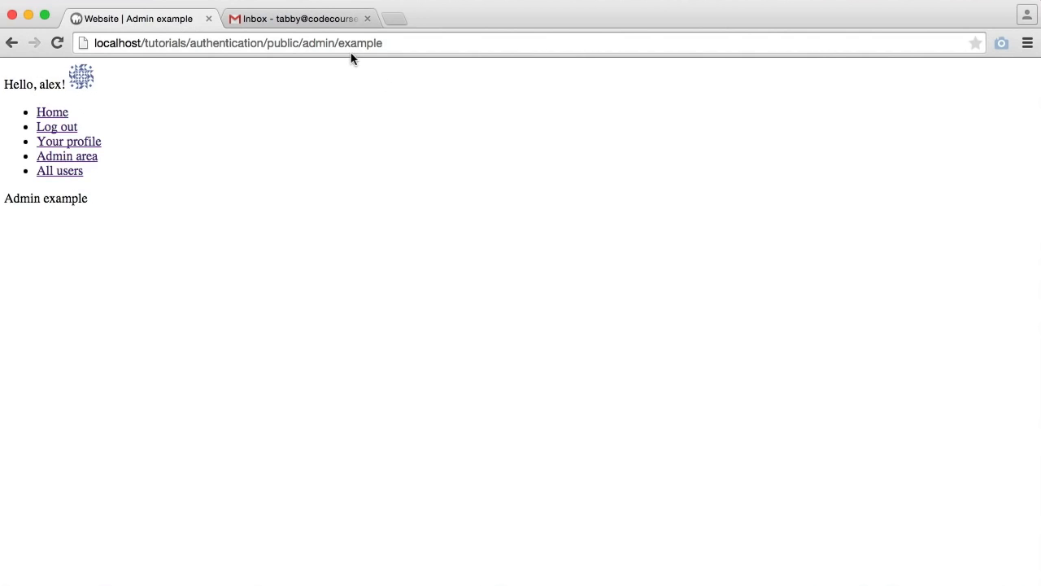
Load the nonexistent path 'fgdfgdad' on the local site to see Slim's default 404 page.
{"action": "left_click", "coordinate": [52, 111]}
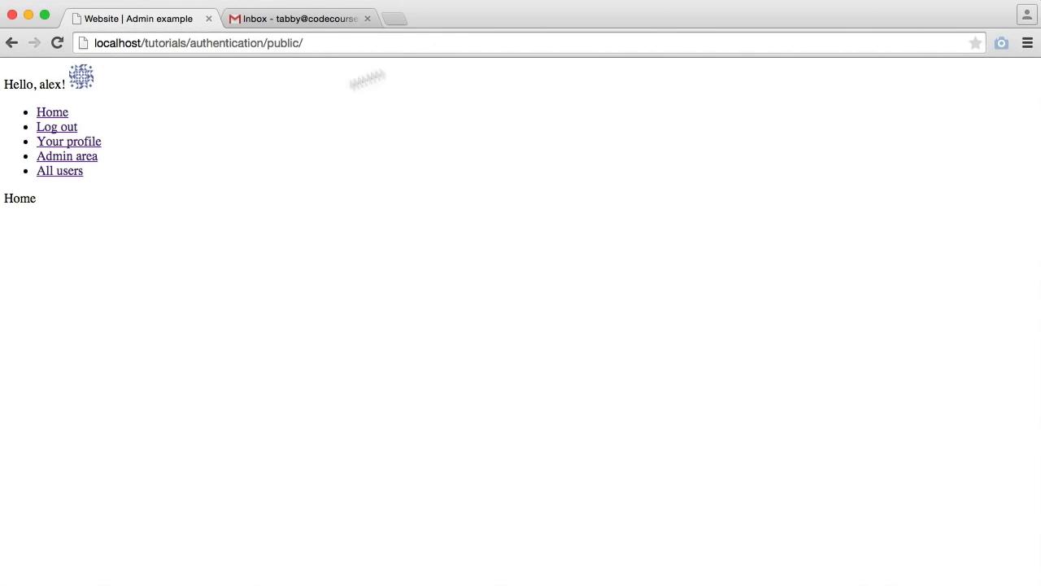
{"action": "type", "text": "fgdfgdad"}
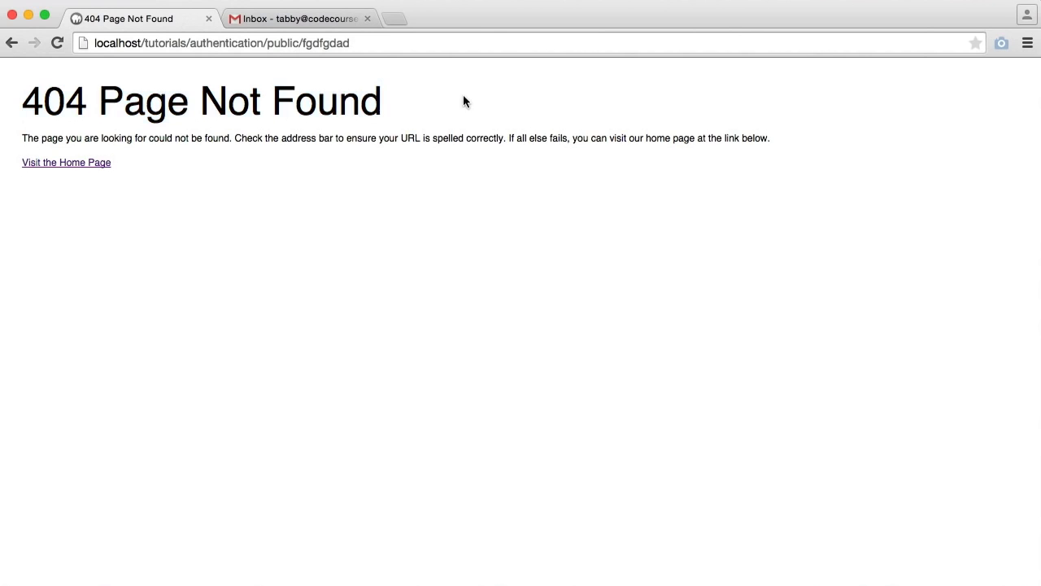
{"action": "mouse_move", "coordinate": [444, 193]}
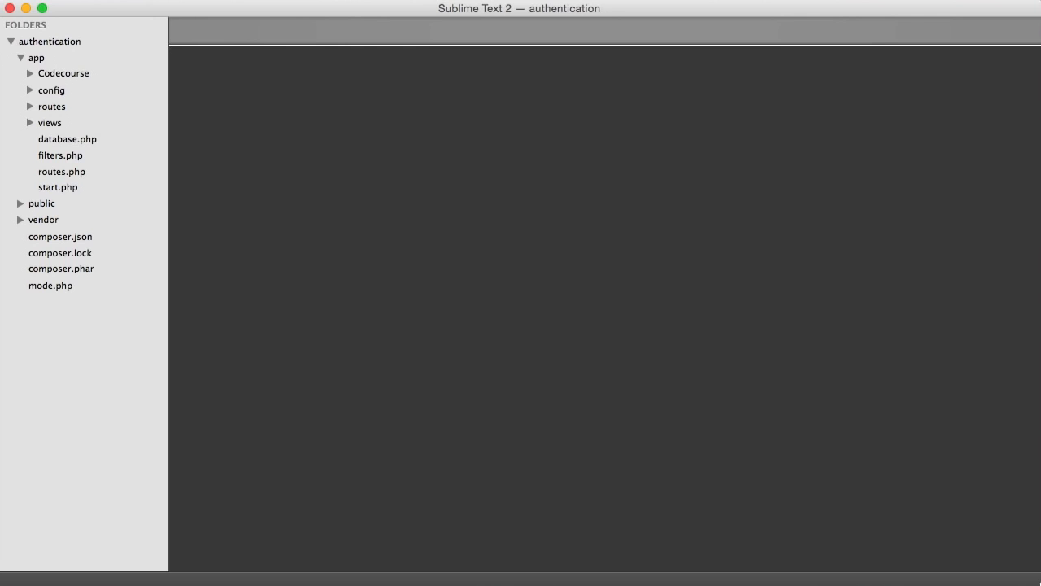
Add an 'errors' folder under app/routes containing a new empty 404.php file.
{"action": "left_click", "coordinate": [51, 106]}
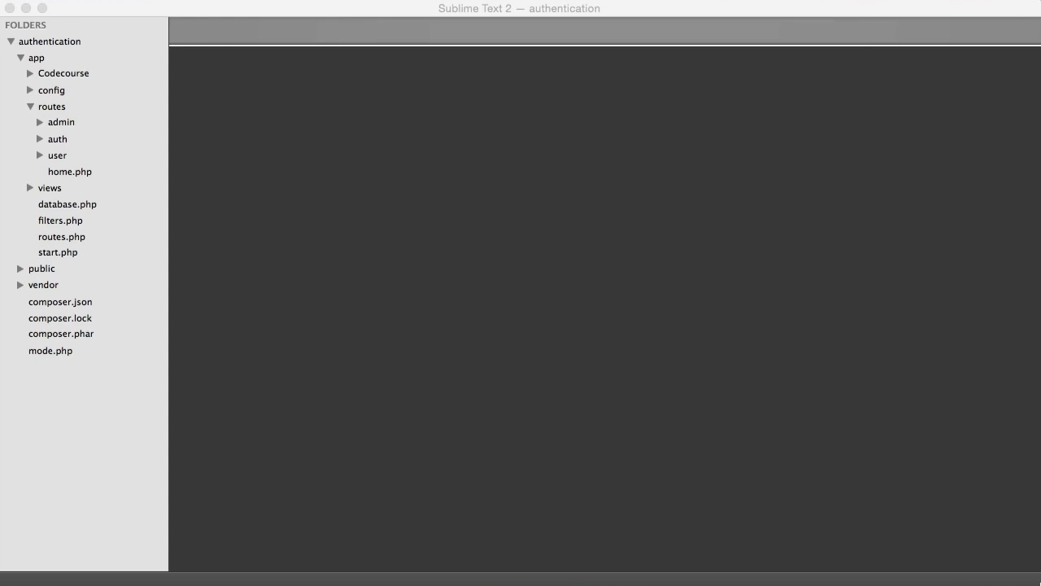
{"action": "right_click", "coordinate": [52, 105]}
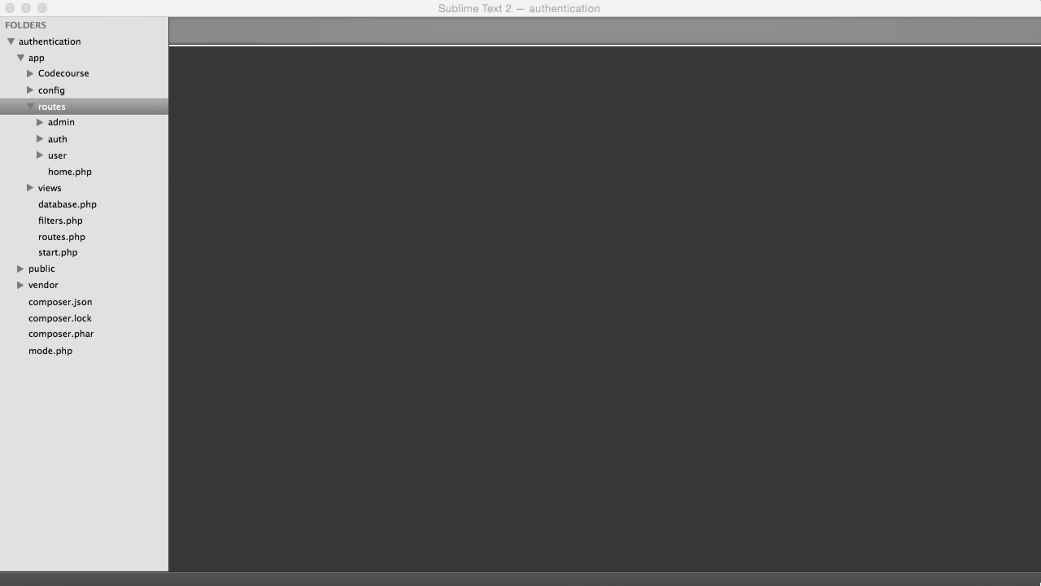
{"action": "right_click", "coordinate": [52, 107]}
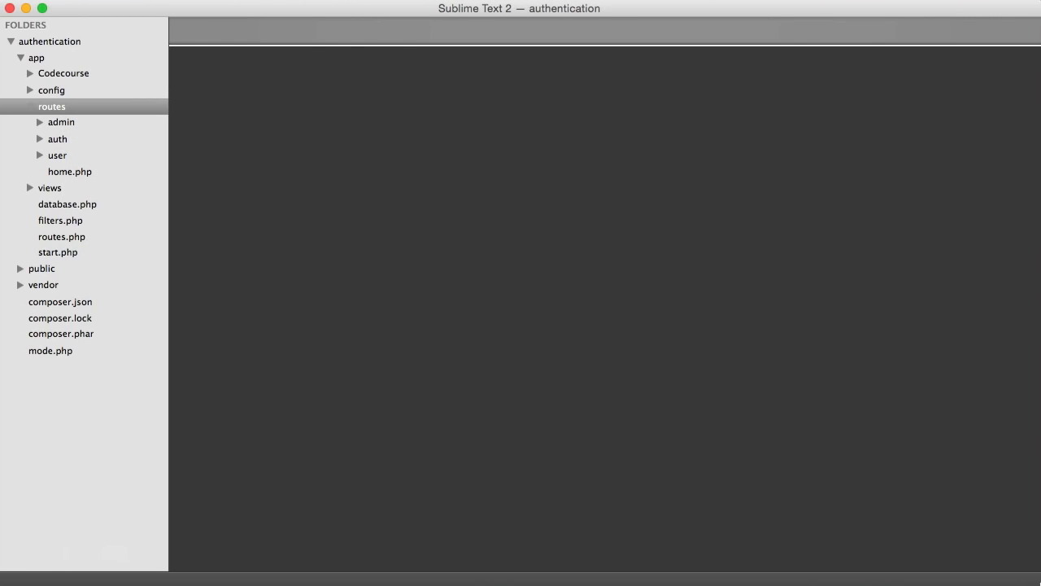
{"action": "right_click", "coordinate": [61, 155]}
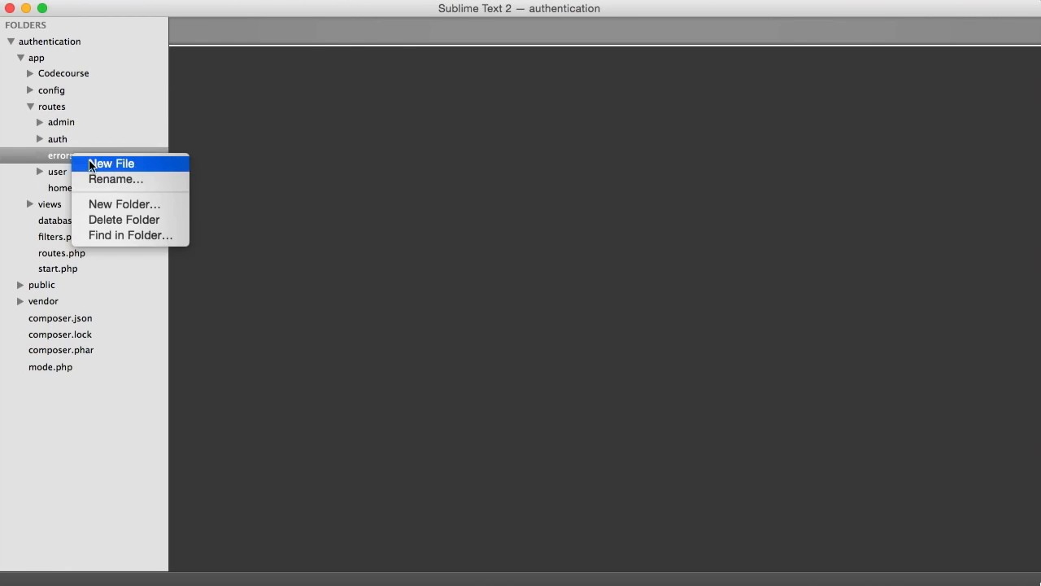
{"action": "left_click", "coordinate": [111, 163]}
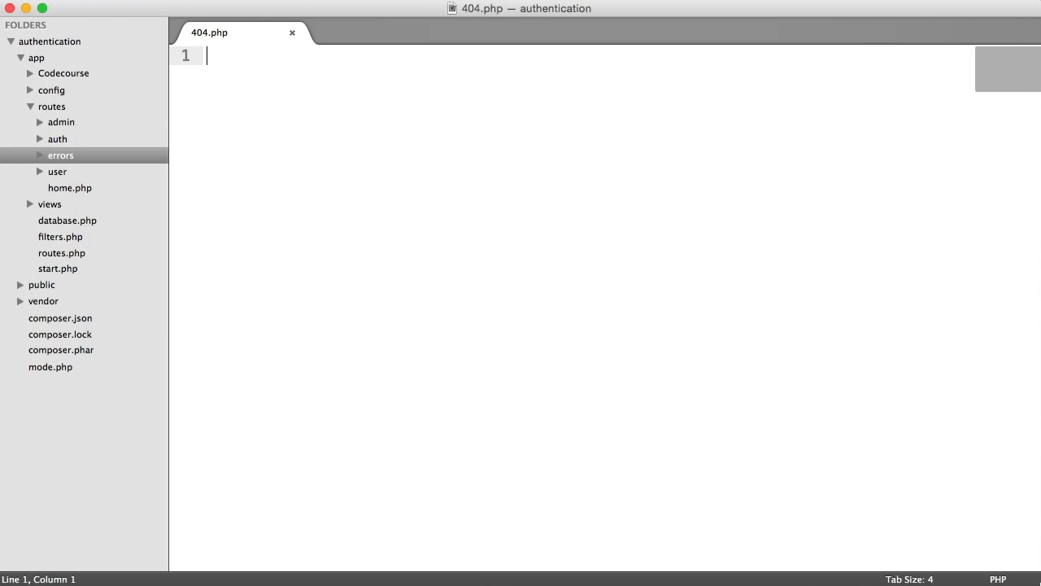
Write <?php $app->notFound(function() use ($app) { $app->render('errors/404.php') }) and save.
{"action": "type", "text": "<?php"}
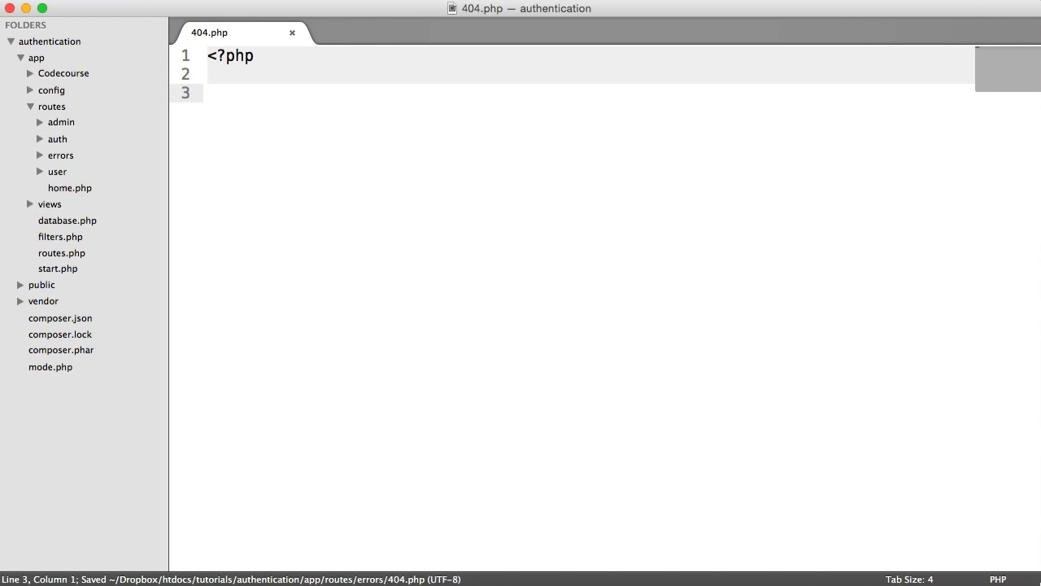
{"action": "type", "text": "$app-"}
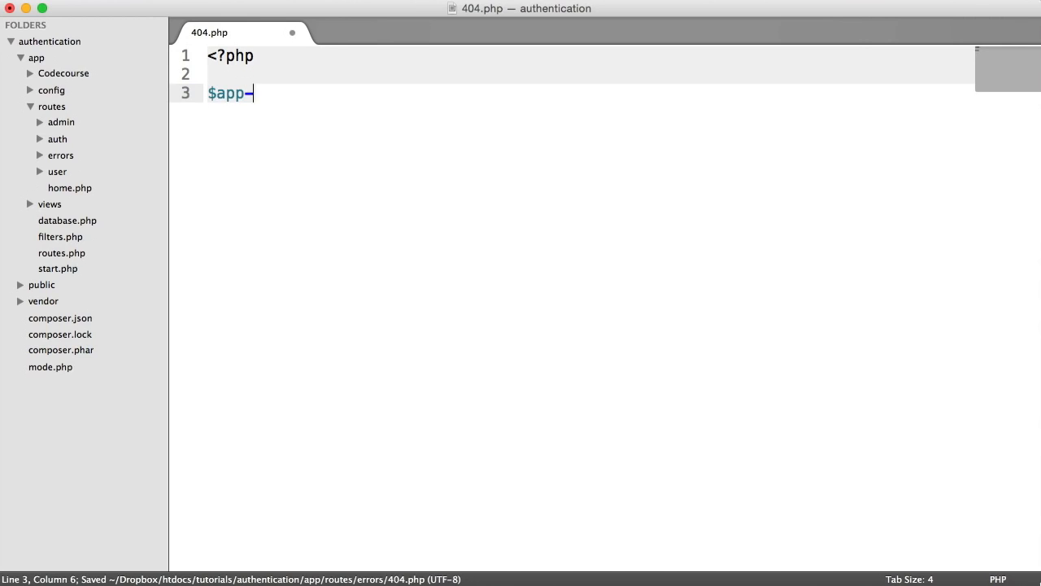
{"action": "type", "text": "->notFound"}
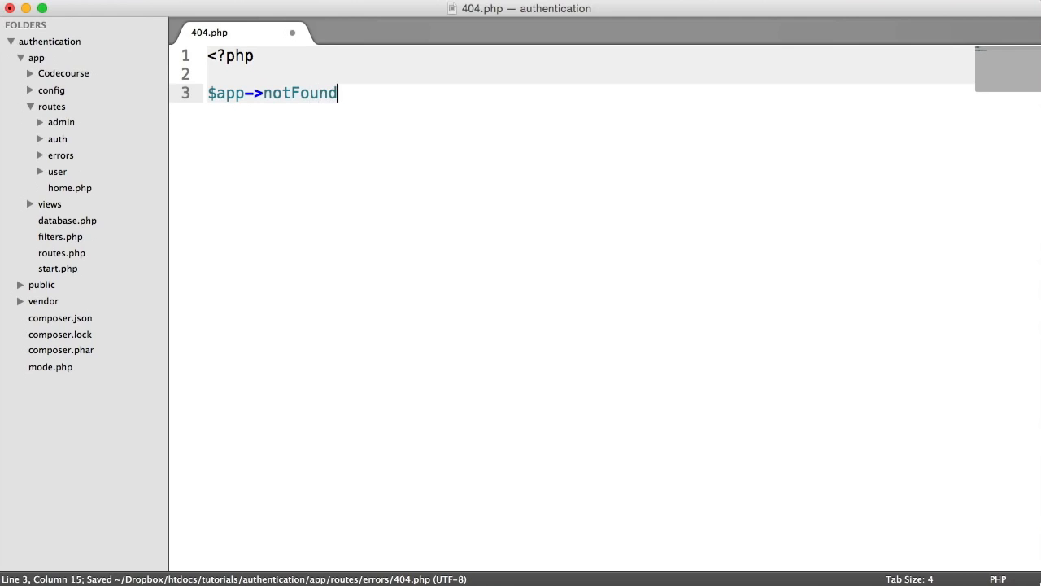
{"action": "type", "text": "(function);"}
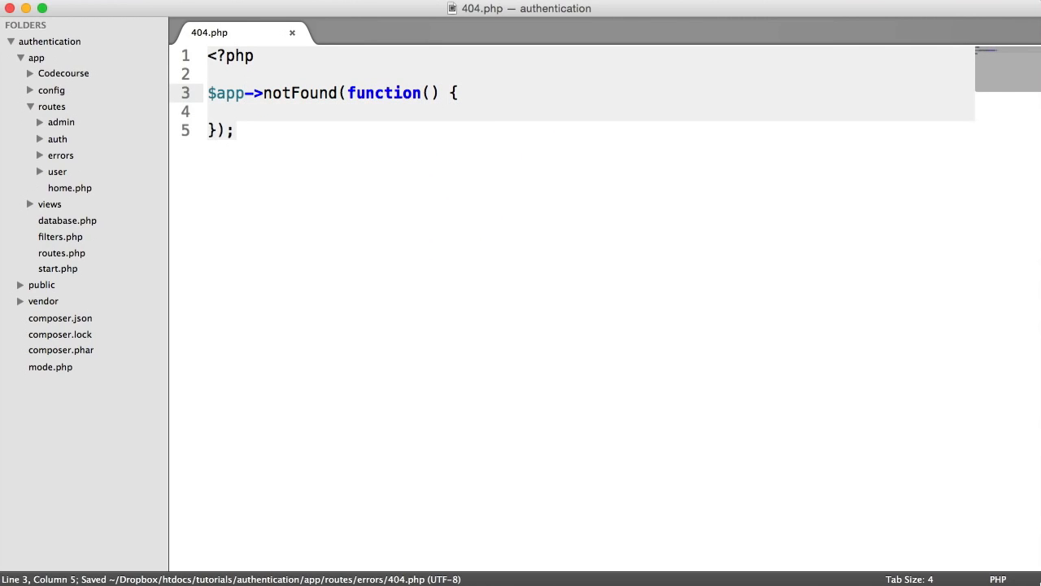
{"action": "type", "text": "use"}
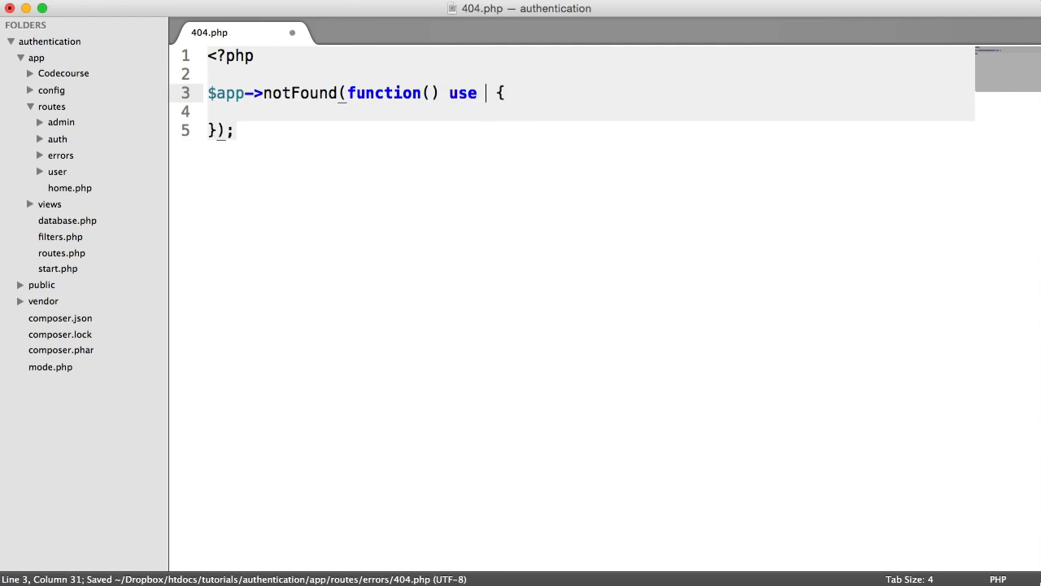
{"action": "type", "text": "($app)"}
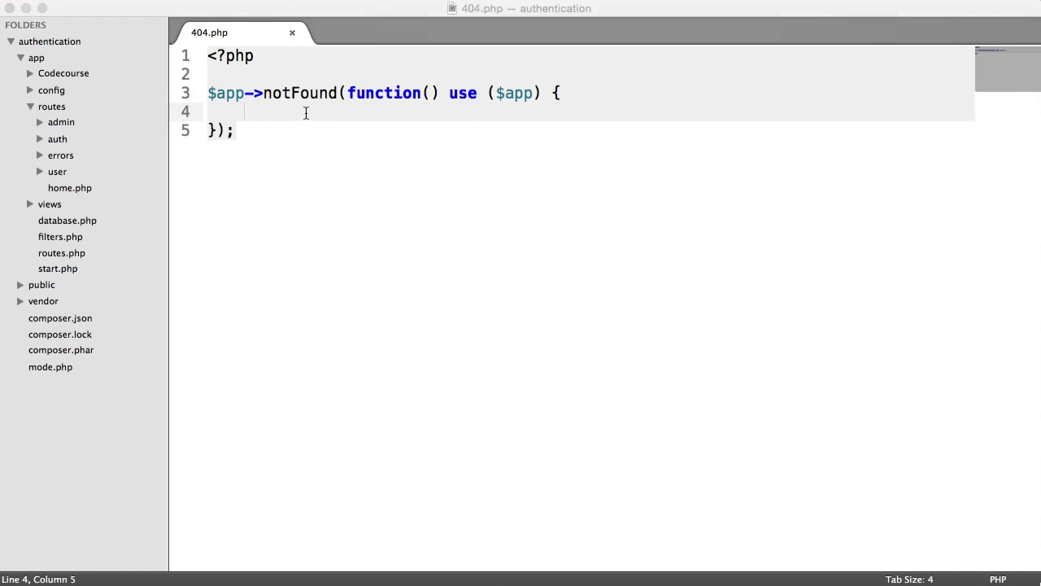
{"action": "key", "text": "cmd+s"}
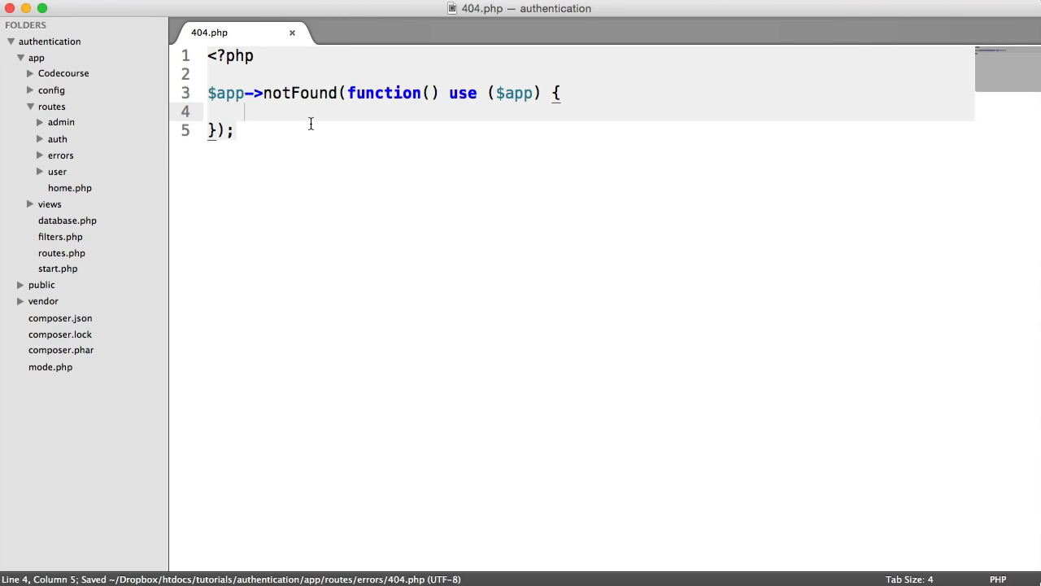
{"action": "type", "text": "$app->render('');"}
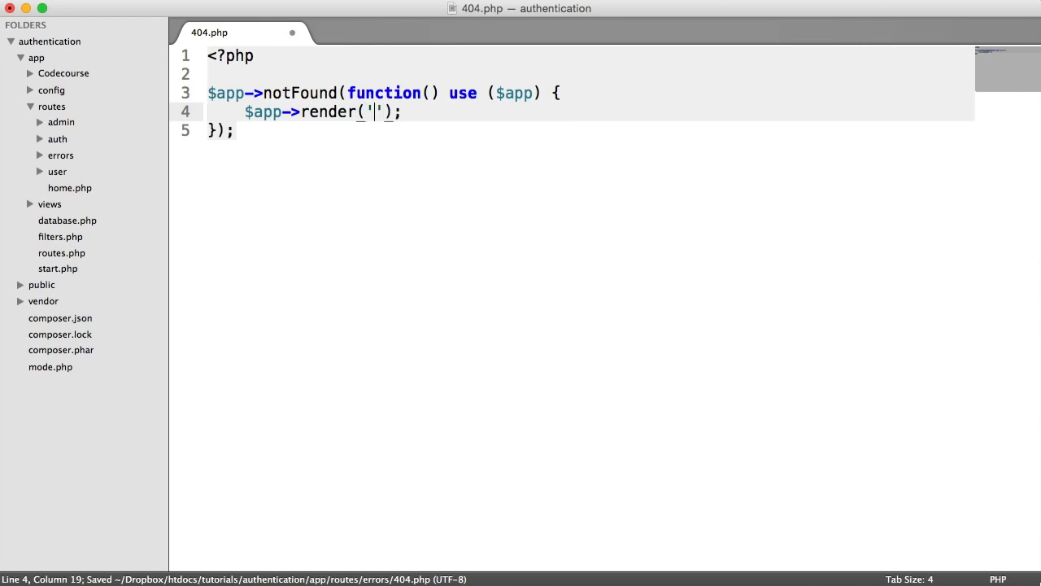
{"action": "type", "text": "errors/404.php';"}
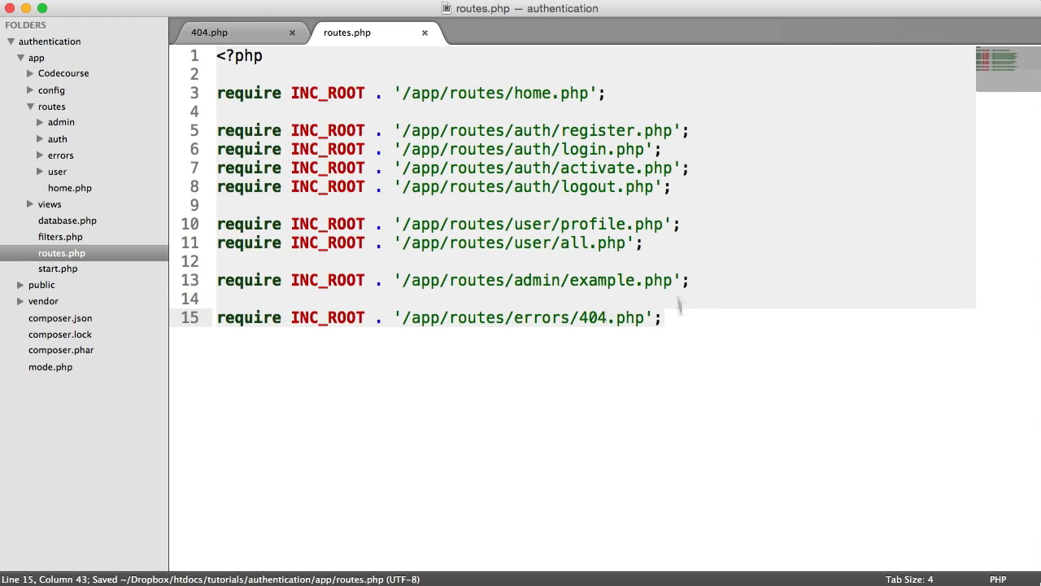
Return to the 404.php route tab and select a file in the sidebar.
{"action": "left_click", "coordinate": [209, 33]}
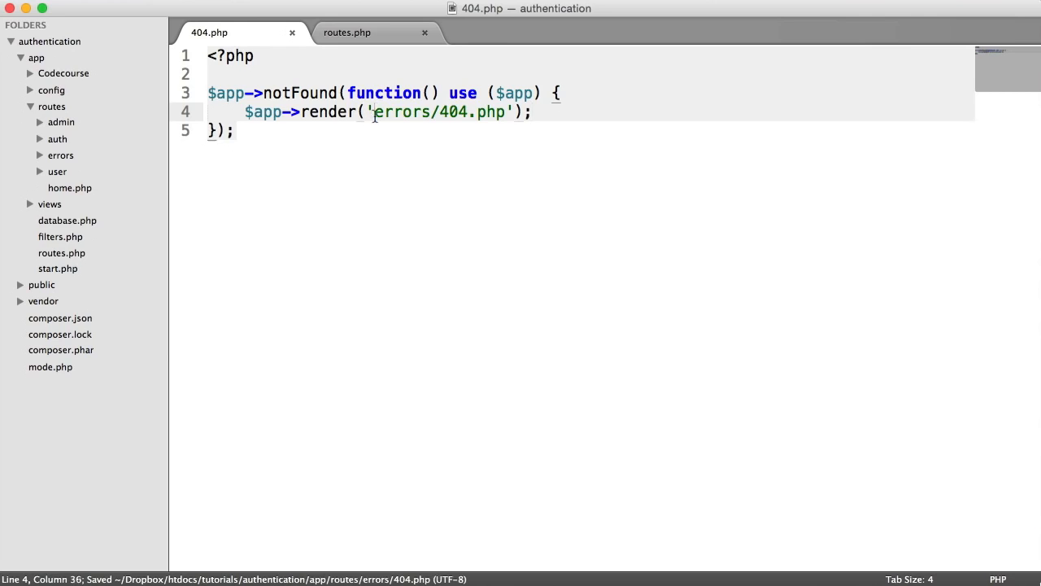
{"action": "left_click", "coordinate": [49, 203]}
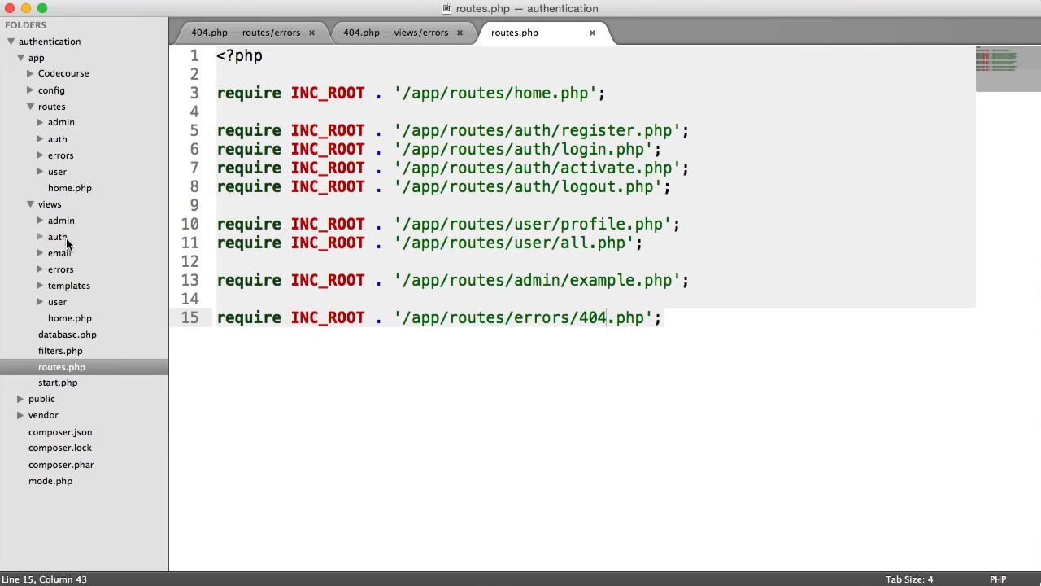
Title the views/errors/404.php view '404' and replace 'Home' with 'That page can't be found.'.
{"action": "left_click", "coordinate": [395, 32]}
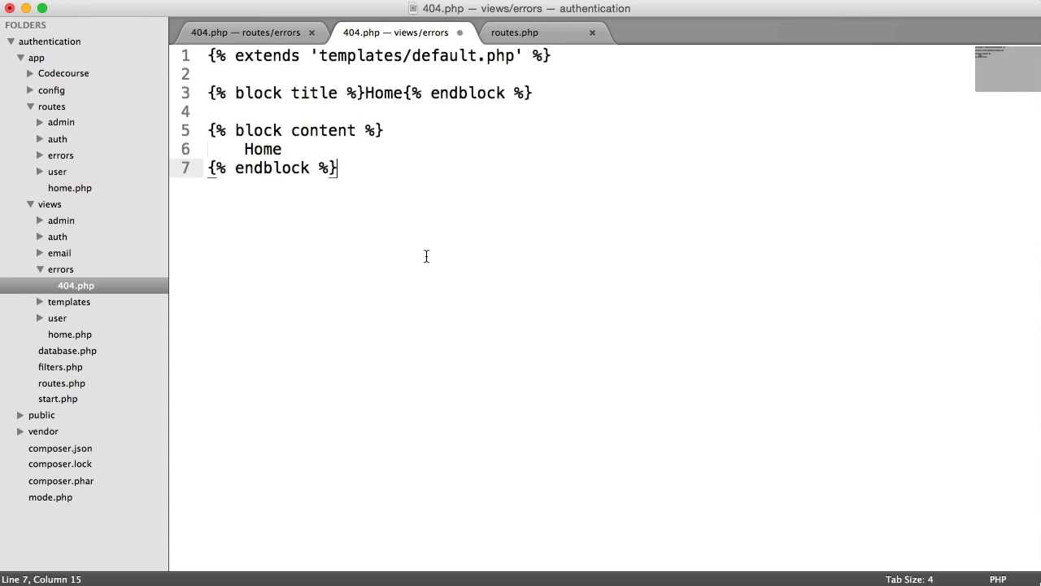
{"action": "type", "text": "404"}
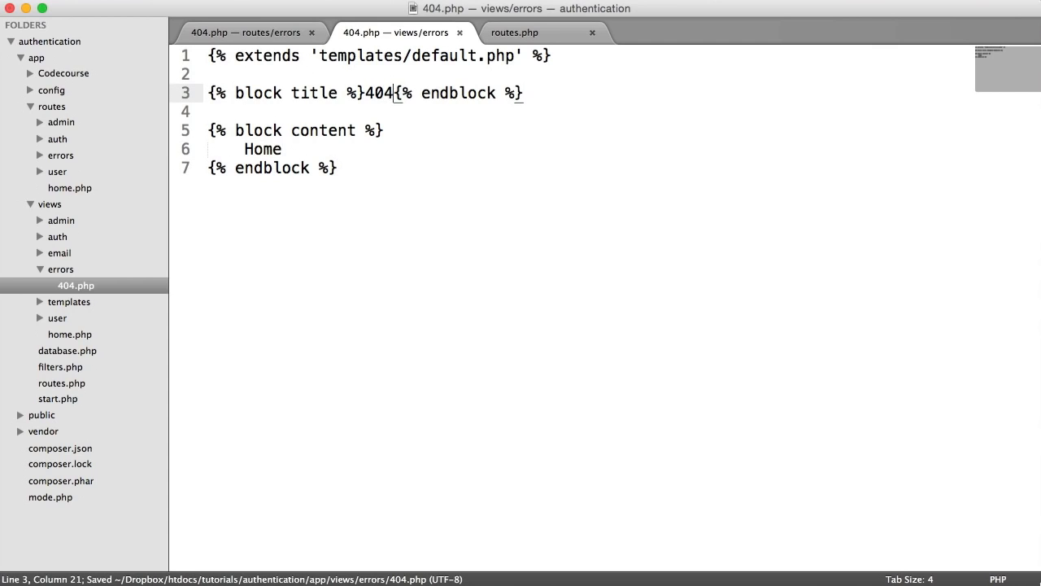
{"action": "double_click", "coordinate": [262, 149]}
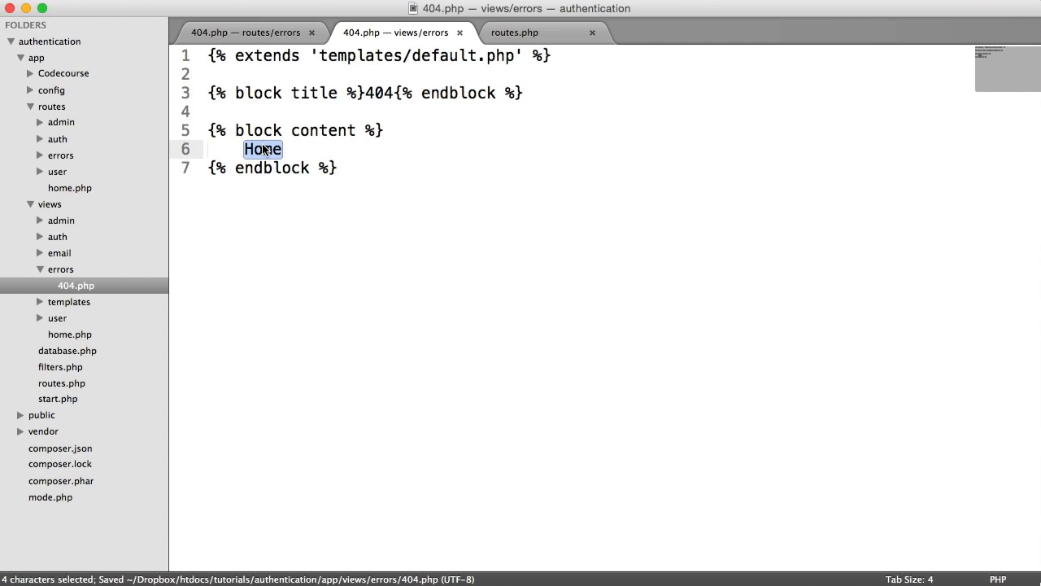
{"action": "type", "text": "That page can't b"}
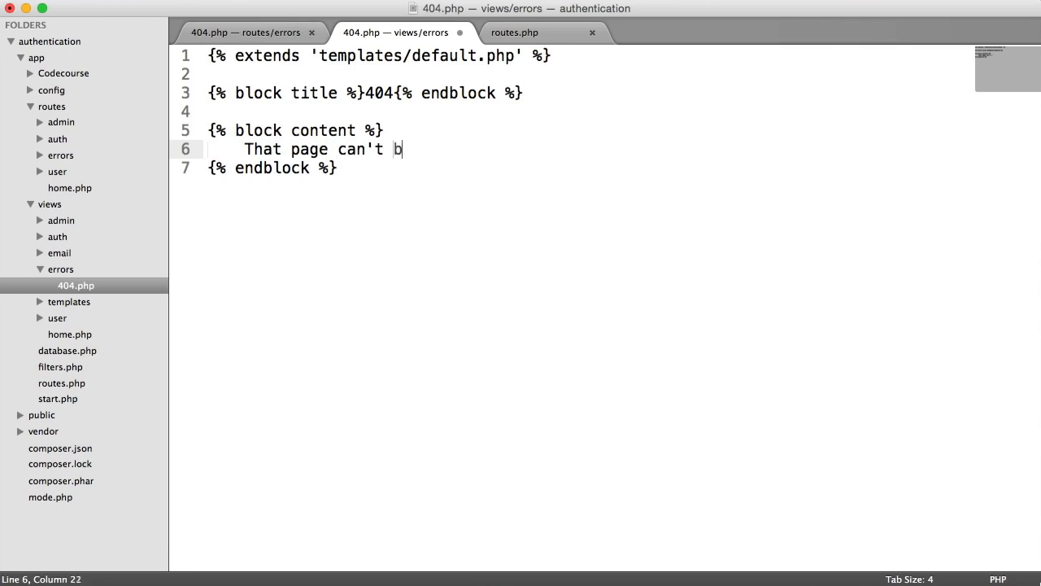
{"action": "type", "text": "e found."}
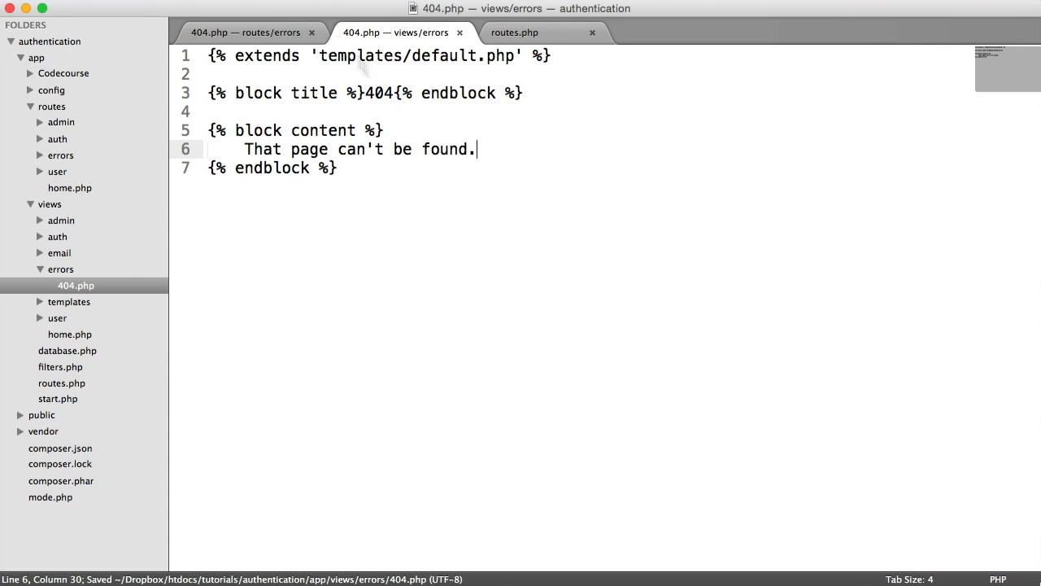
{"action": "left_click", "coordinate": [514, 33]}
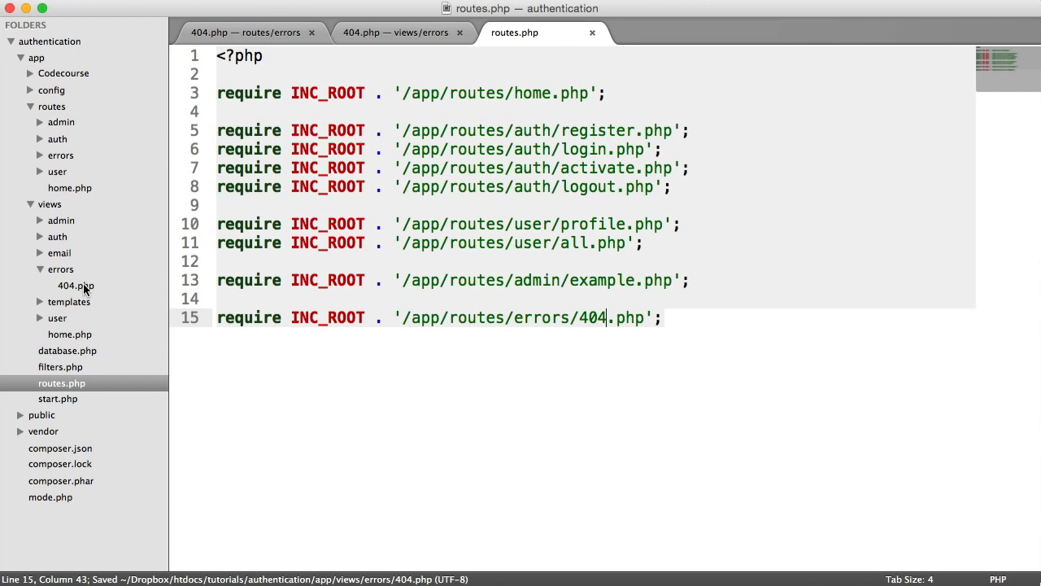
Save routes/errors/404.php and reload the bad URL in the browser to see the custom page.
{"action": "left_click", "coordinate": [395, 32]}
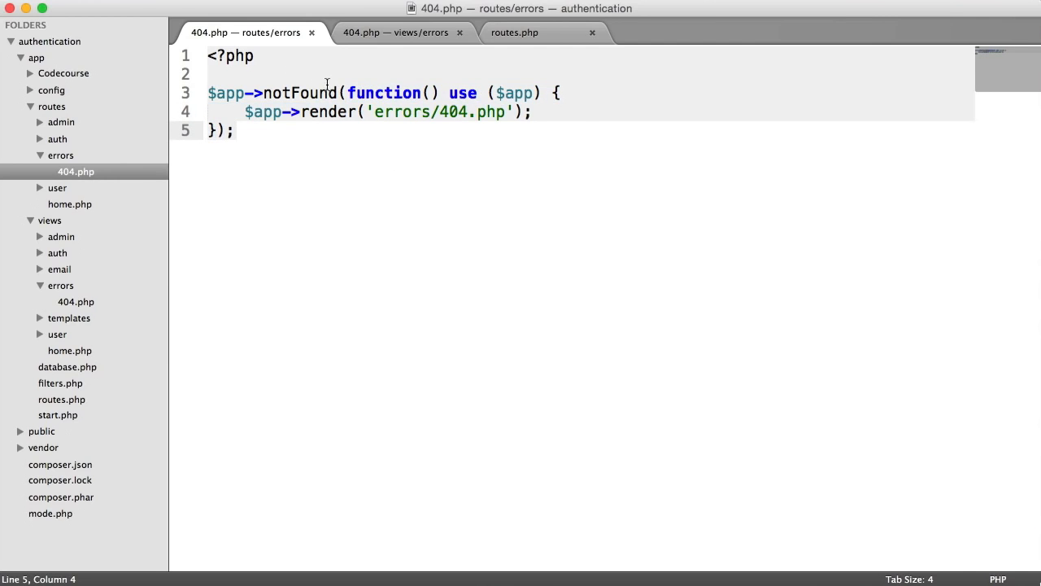
{"action": "key", "text": "cmd+s"}
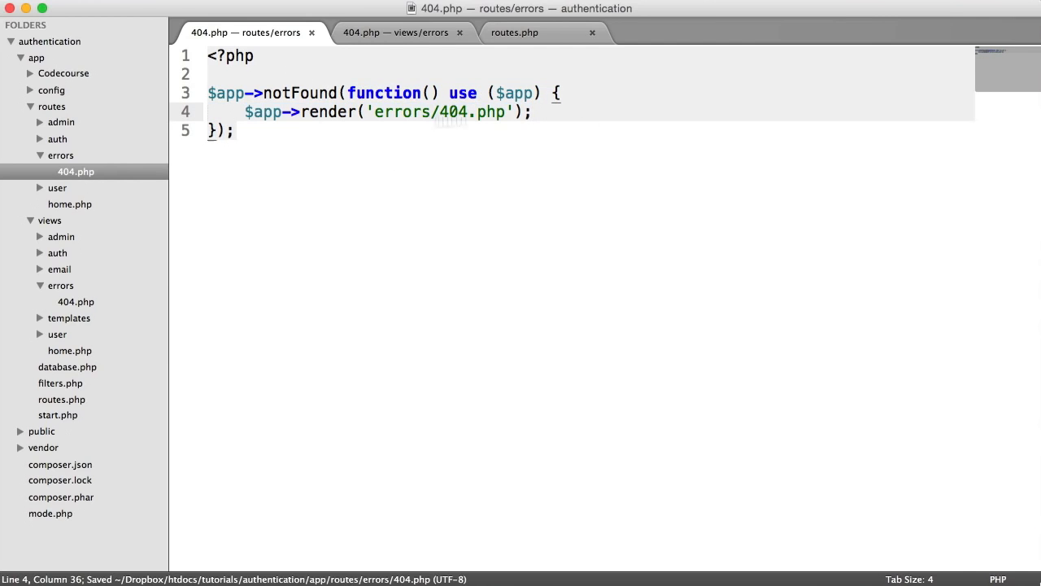
{"action": "left_click", "coordinate": [397, 33]}
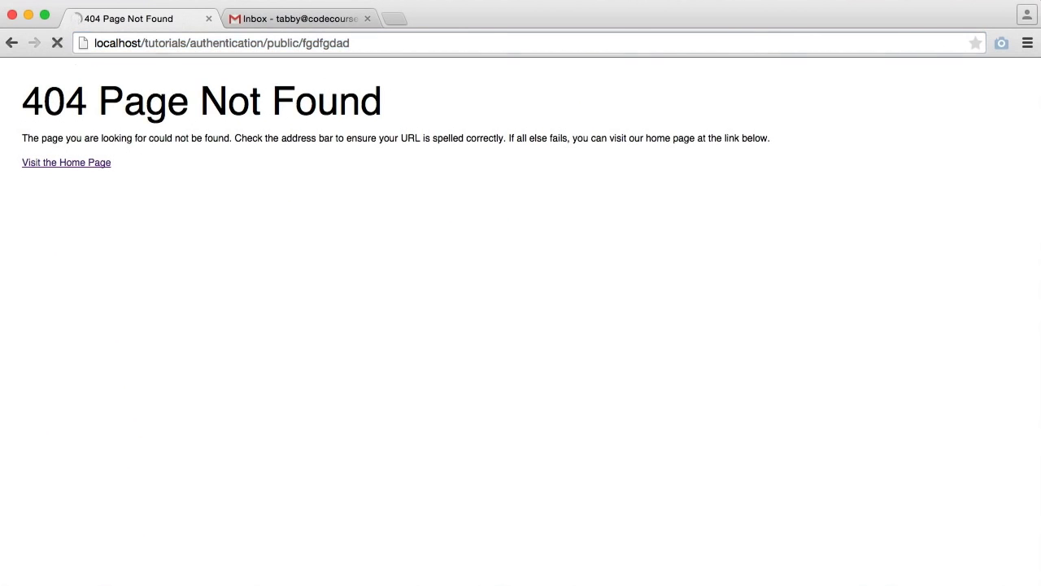
{"action": "left_click", "coordinate": [57, 43]}
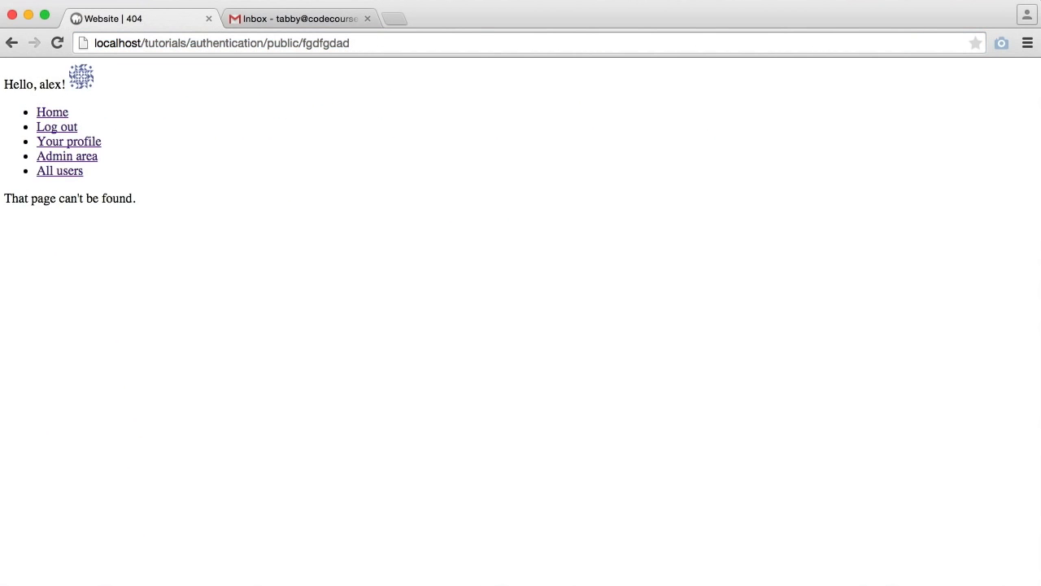